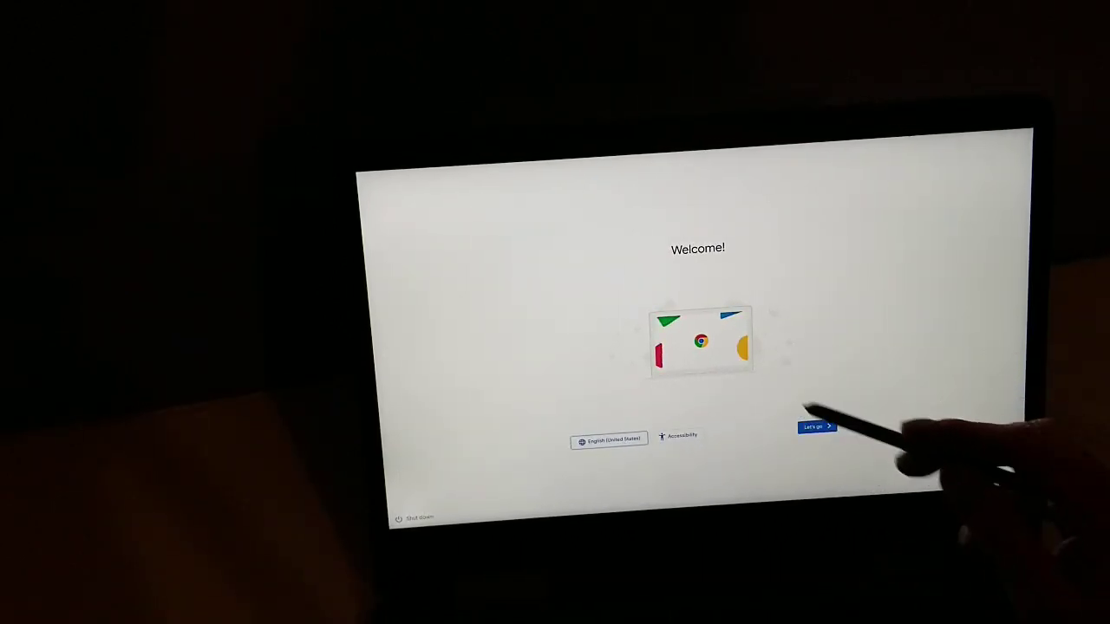
Step: Start Chromebook setup from the Welcome screen and advance to the Google Play terms
left_click(815, 426)
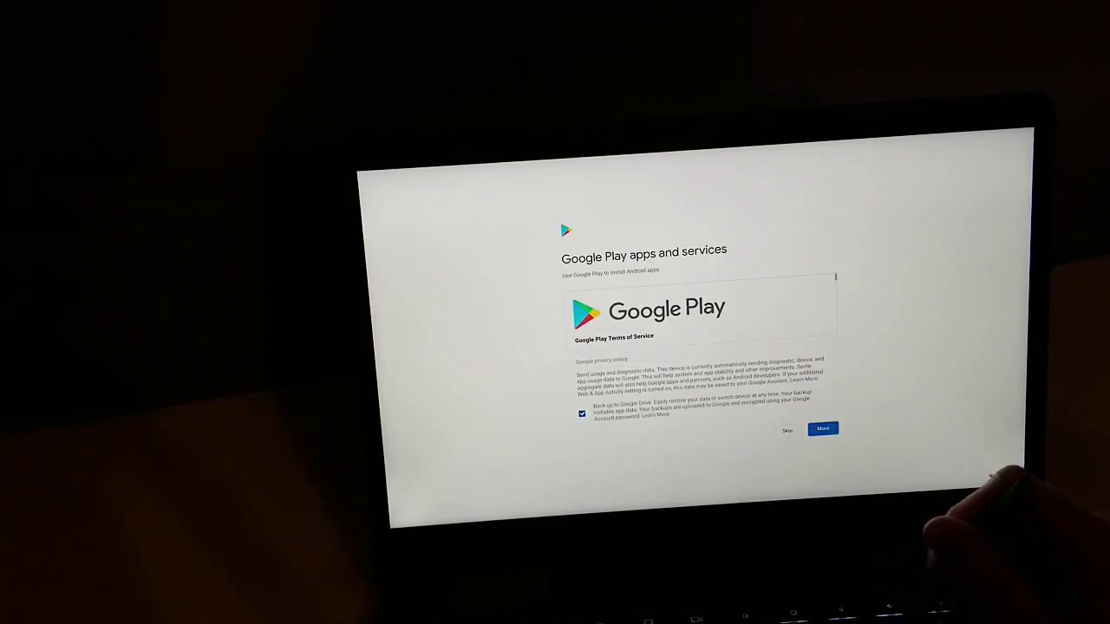
mouse_move(694, 468)
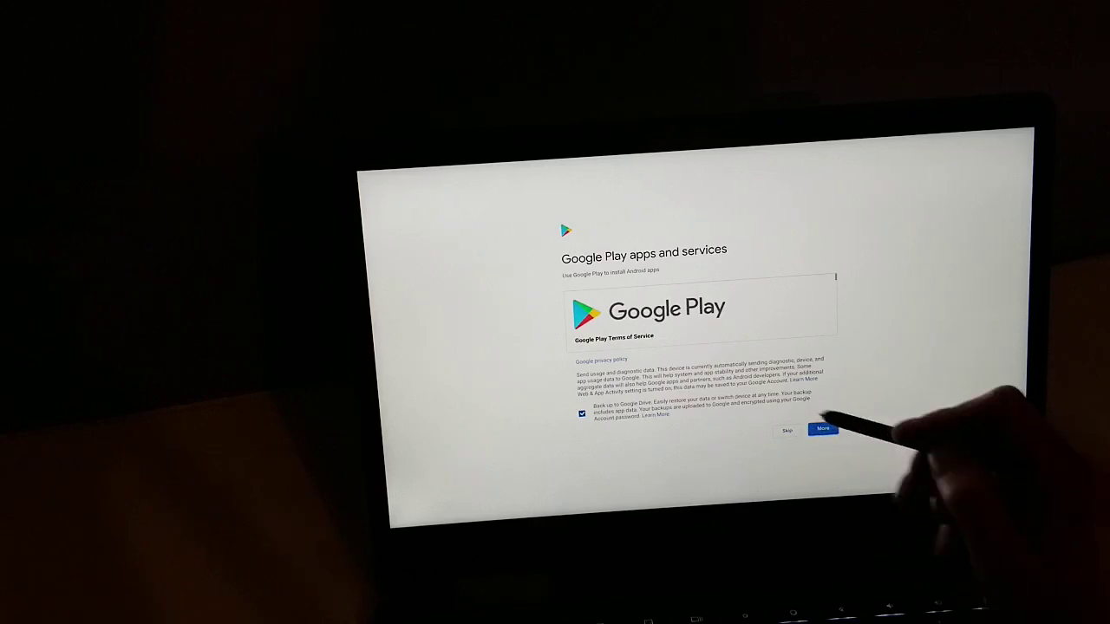
Step: Accept the Google Play apps and services terms and continue
left_click(822, 429)
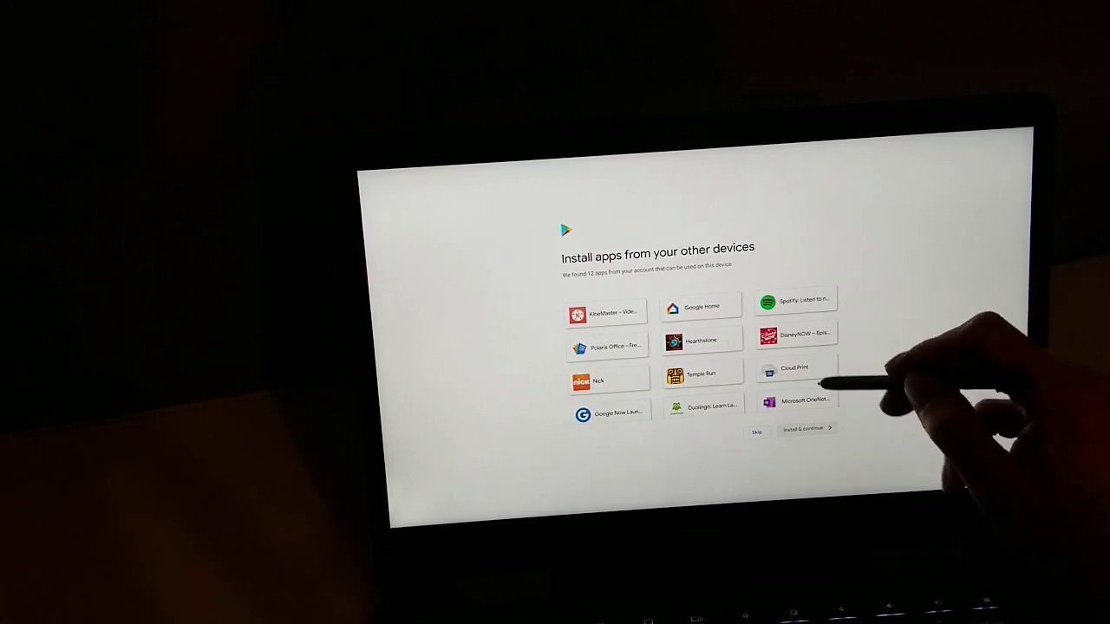
mouse_move(754, 451)
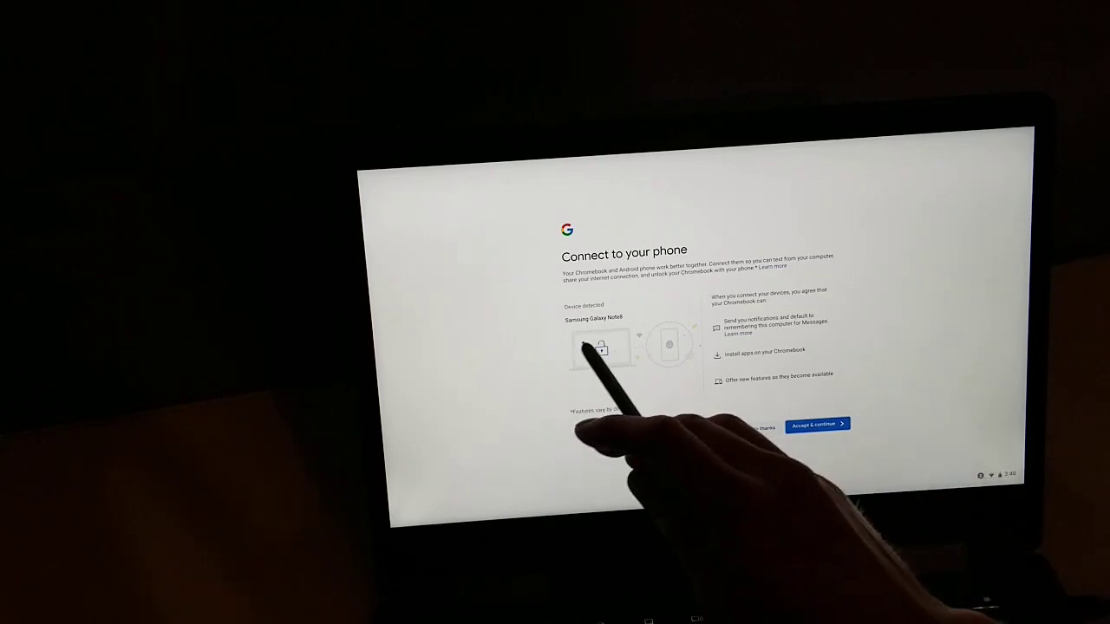
Step: Accept connecting the detected phone and scroll through the Advanced sync settings
left_click(815, 424)
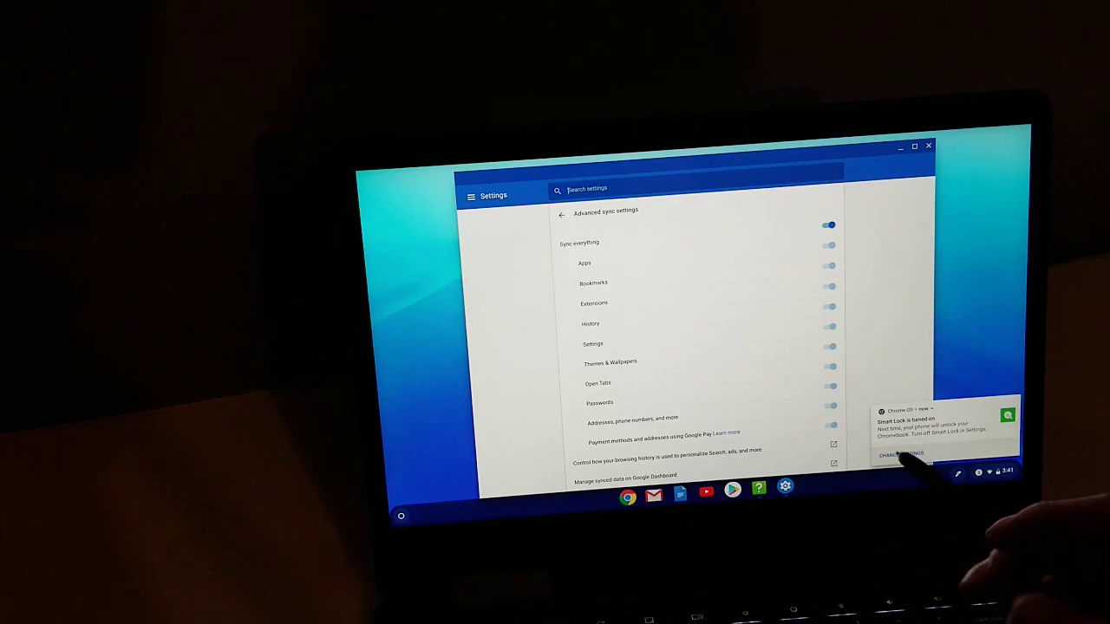
scroll("down", 3)
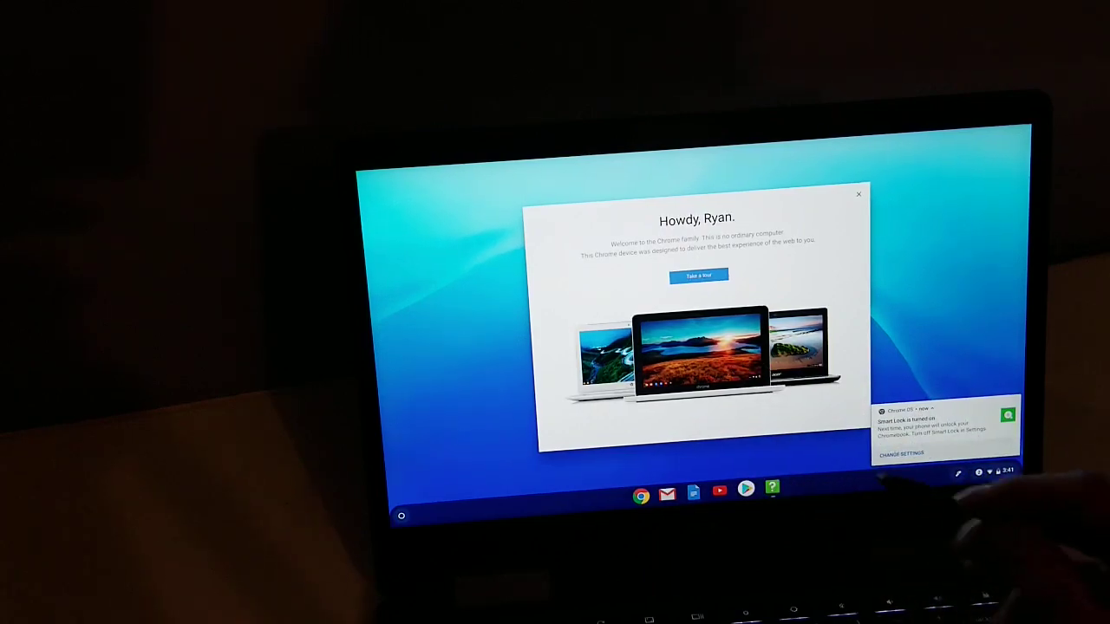
Step: Dismiss the welcome dialog and tour prompts, scroll Explore's Discover page, then close Explore
left_click(857, 194)
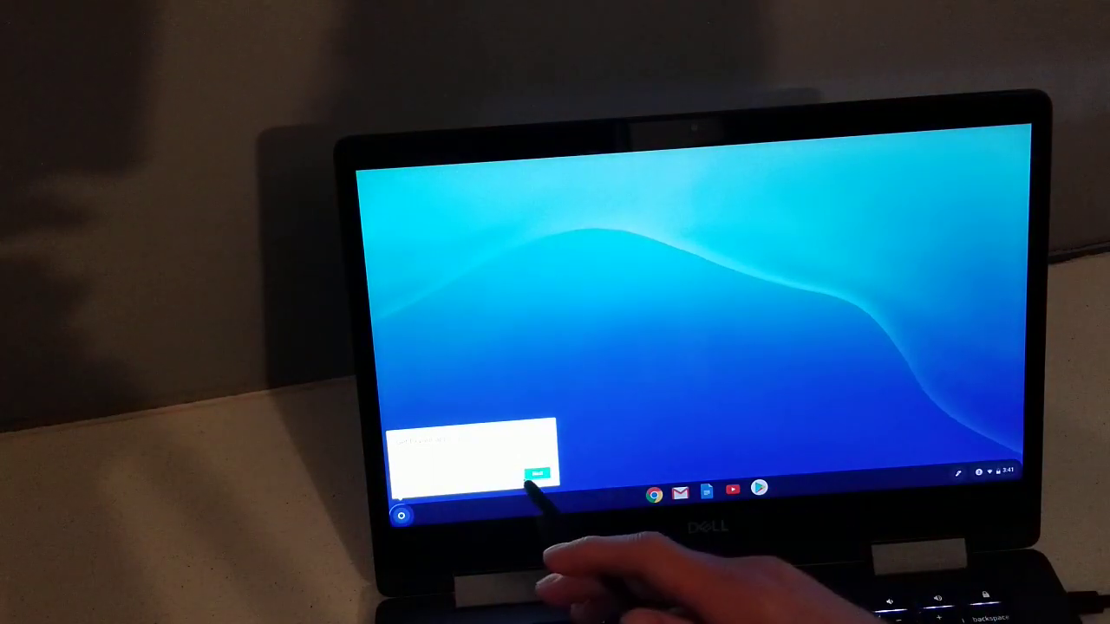
left_click(989, 473)
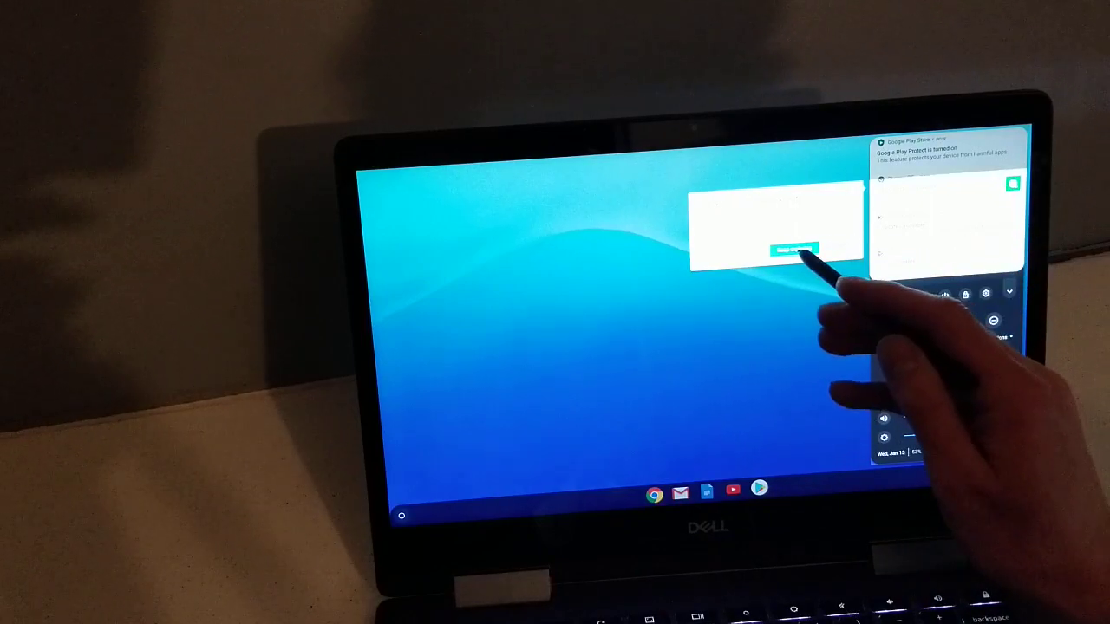
left_click(789, 249)
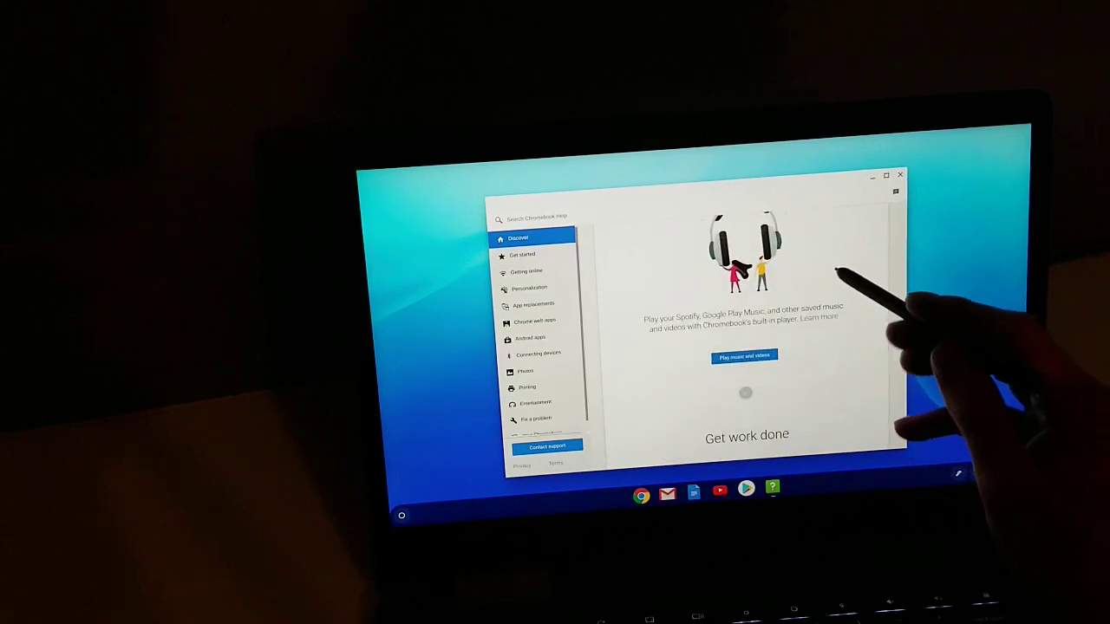
scroll("down", 3)
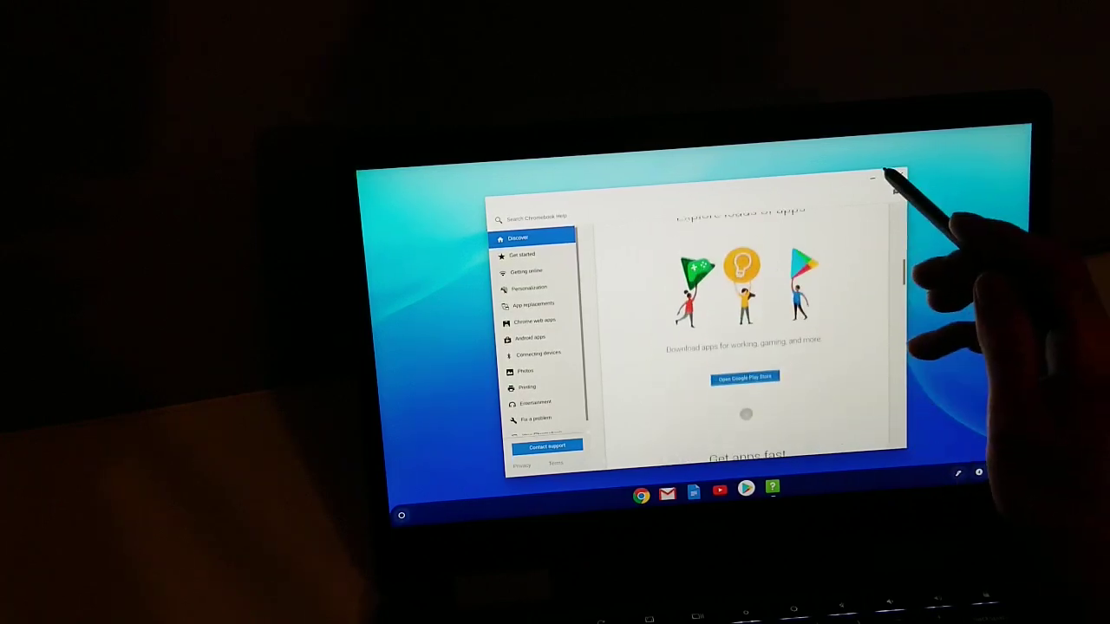
left_click(897, 180)
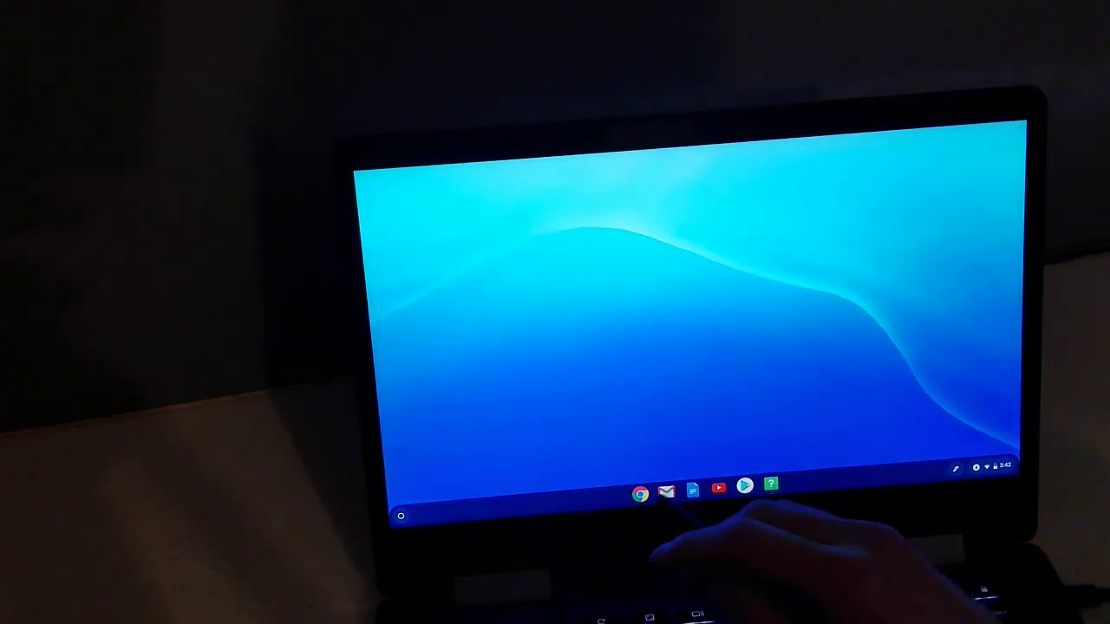
Step: Launch Chrome from the shelf and scroll through the Chromebook perks page
left_click(640, 493)
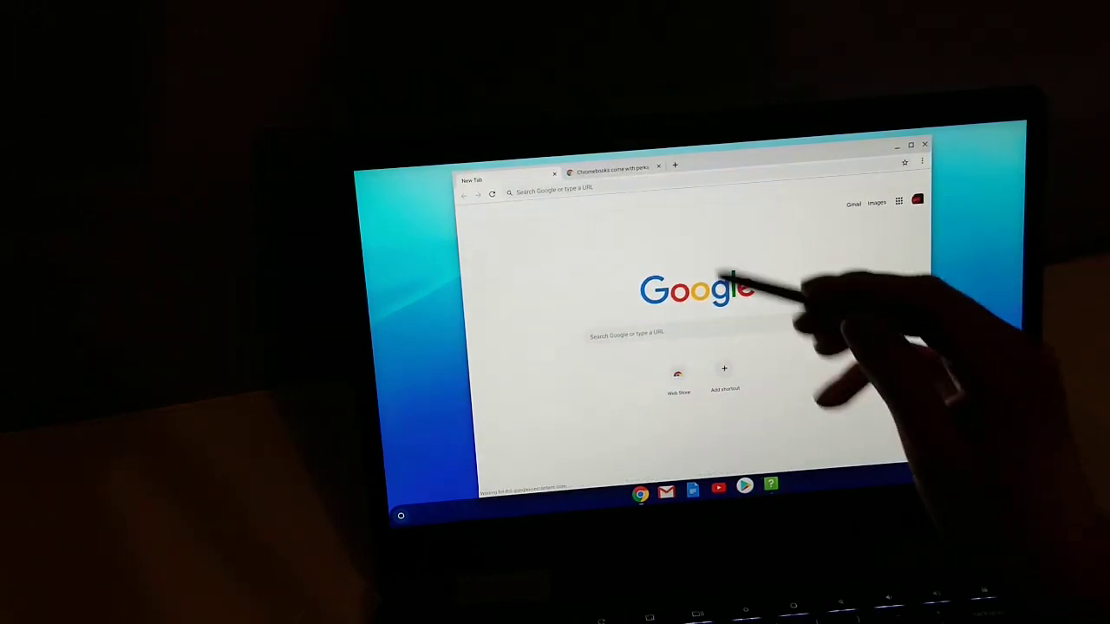
left_click(611, 168)
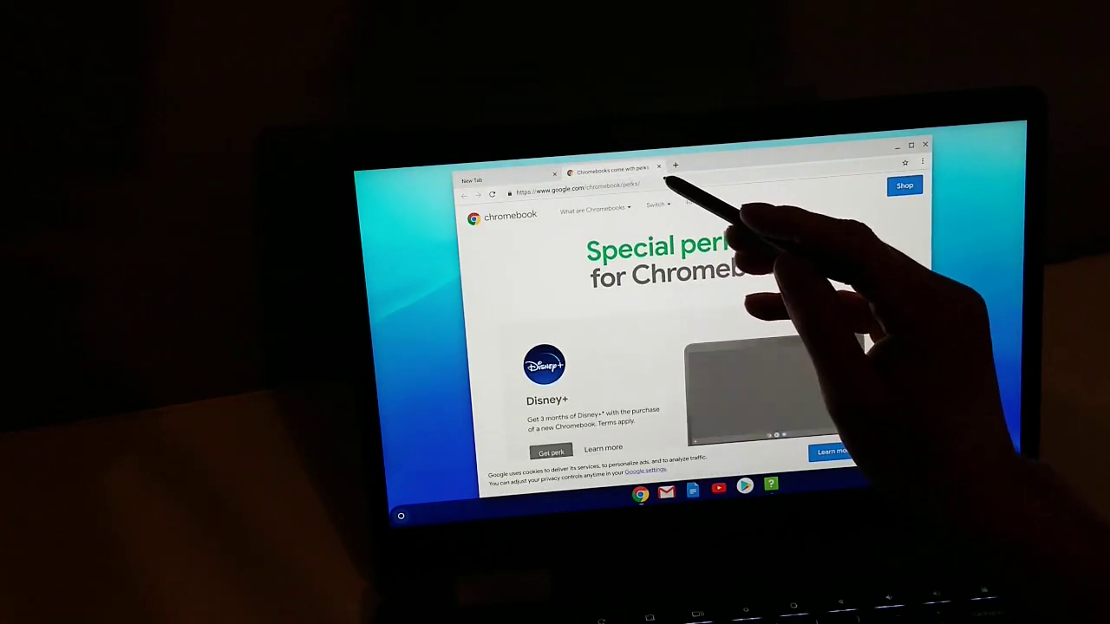
scroll("down", 3)
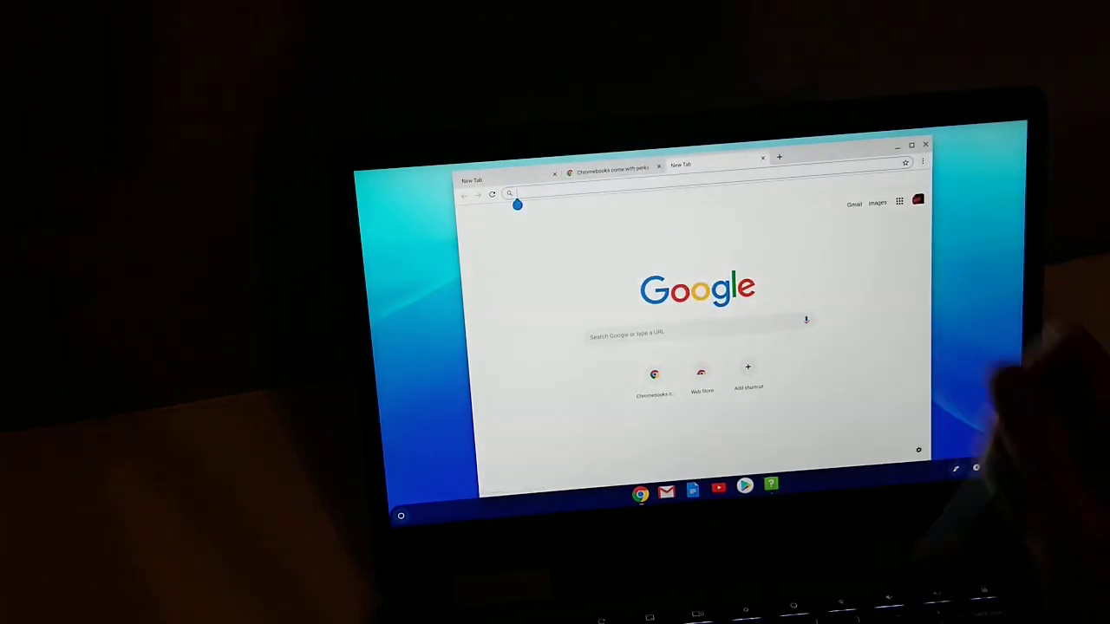
Step: Enter a web address in a new tab to load the official Pokémon website
type("youtube.com")
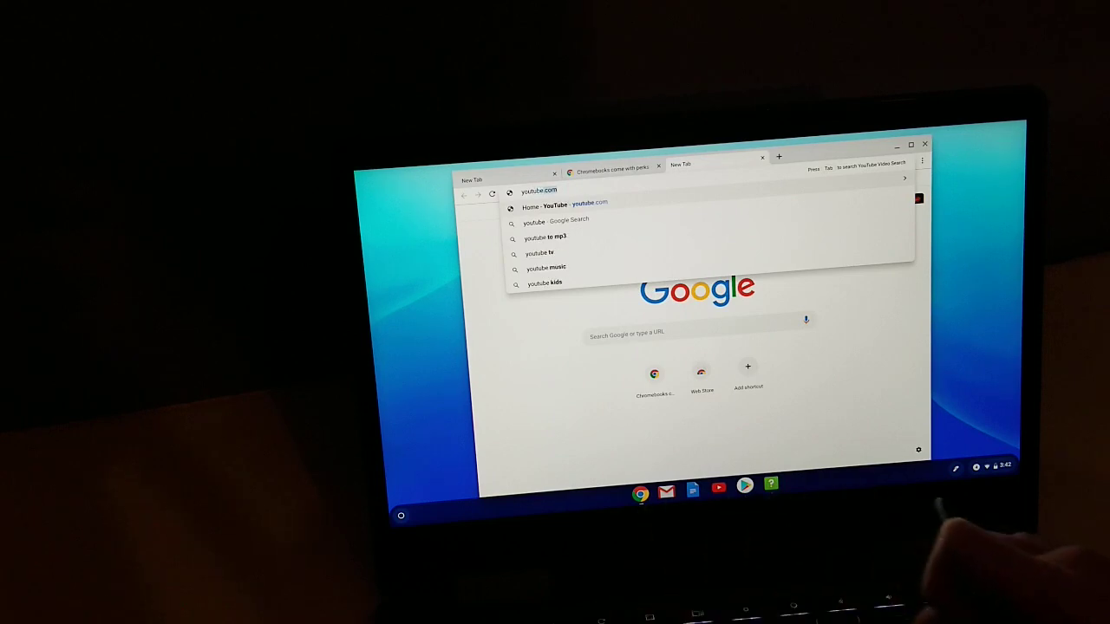
type("/activate")
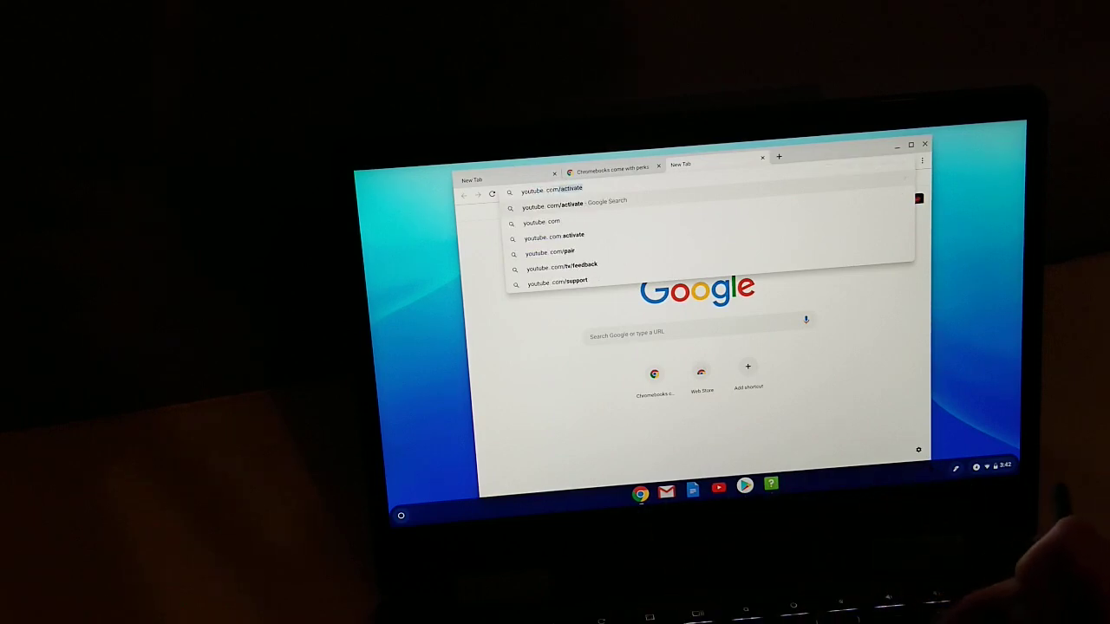
key("BackSpace")
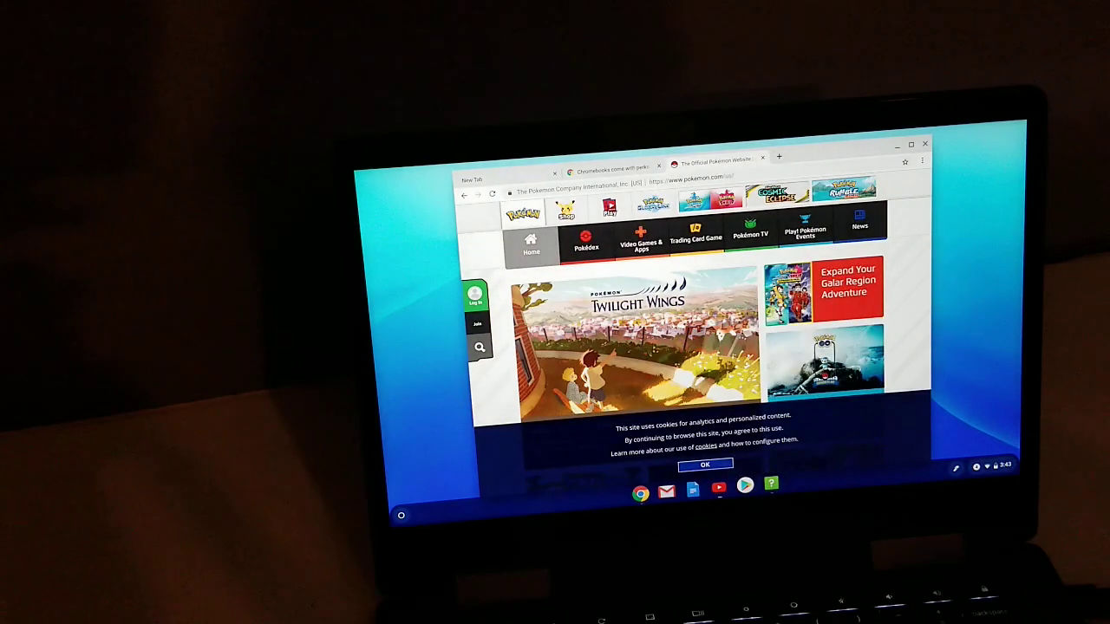
Step: Accept the Pokémon site's cookie notice and open Gengar's Pokédex entry
left_click(705, 464)
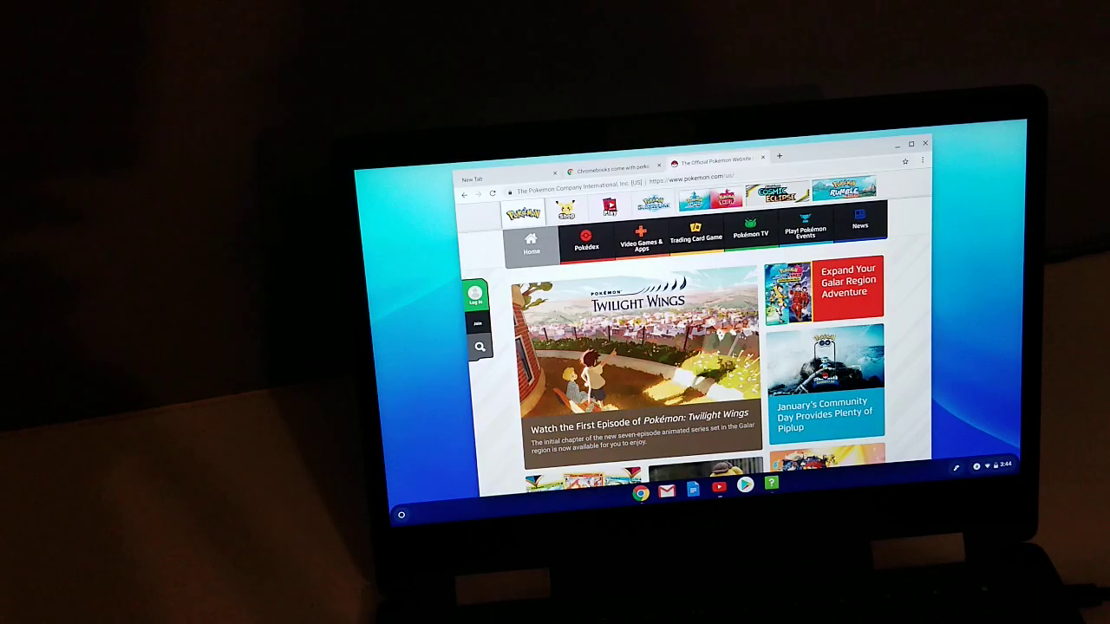
scroll("down", 3)
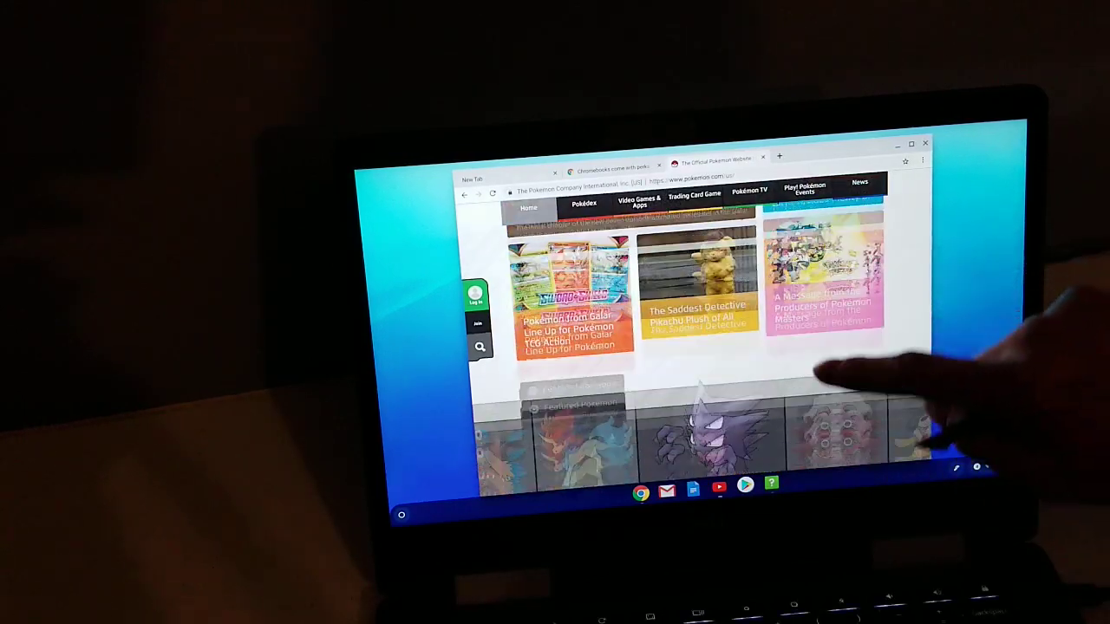
scroll("down", 3)
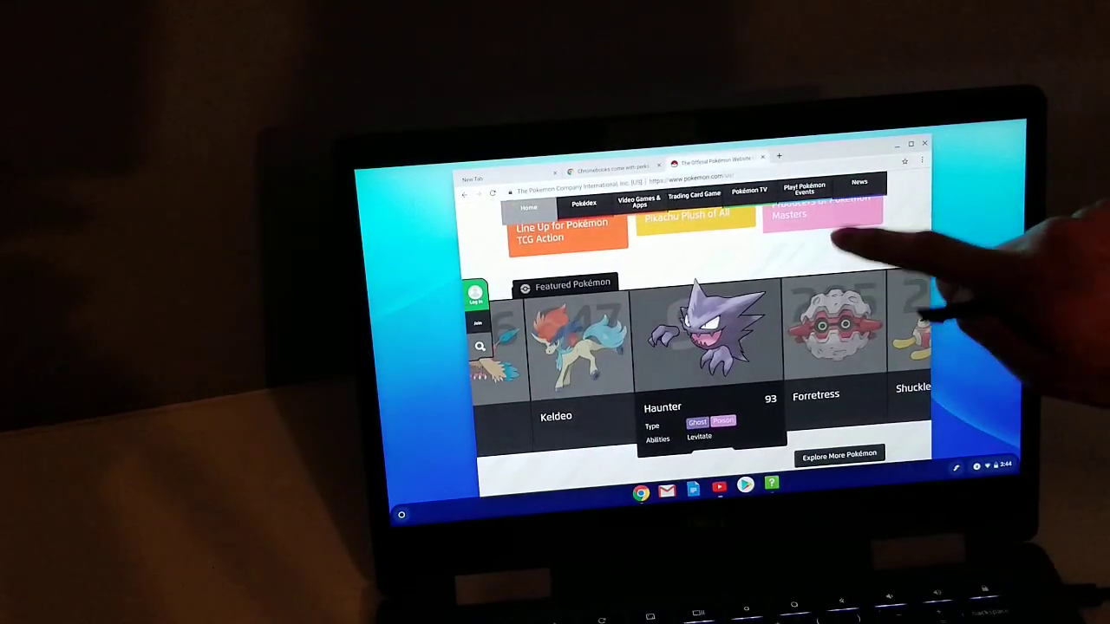
scroll("down", 3)
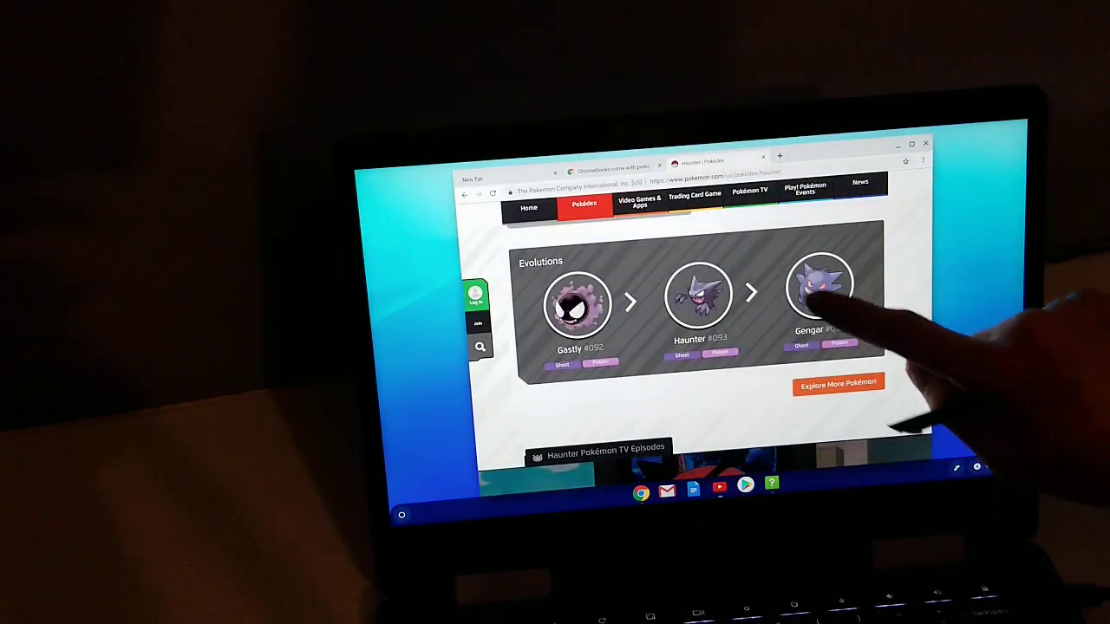
left_click(818, 290)
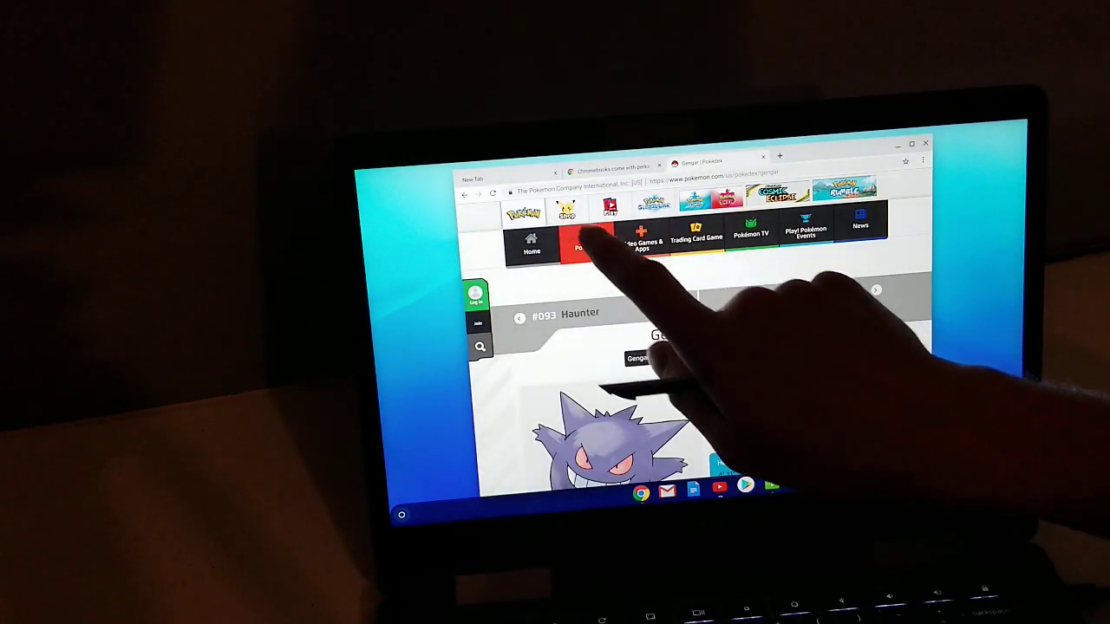
Step: Browse the Pokémon Trading Card Game section, then select the address bar
left_click(582, 248)
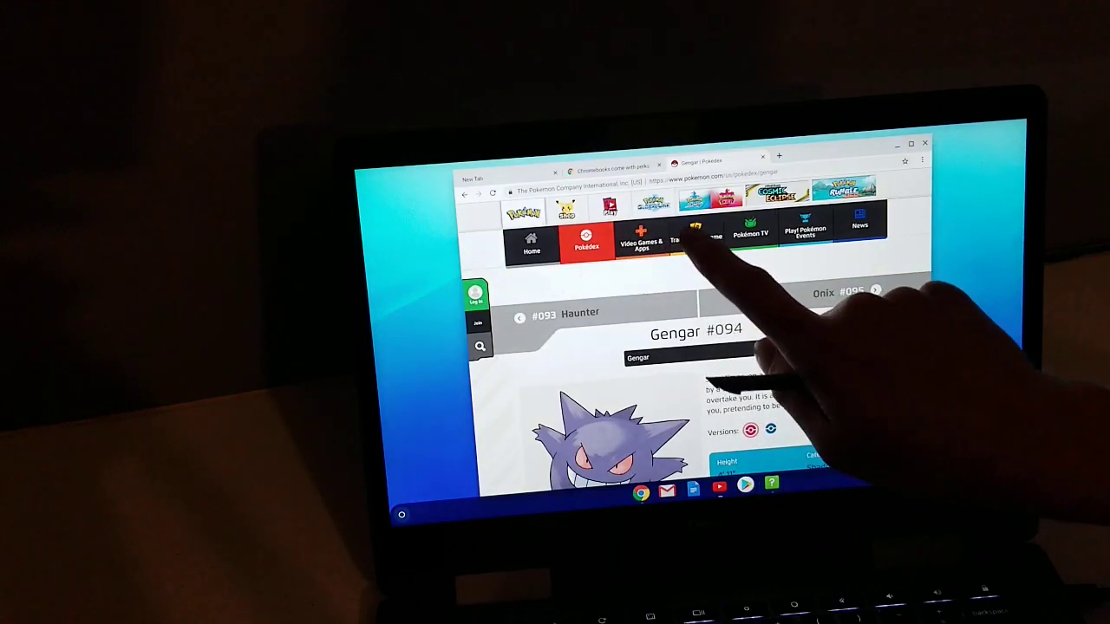
left_click(694, 243)
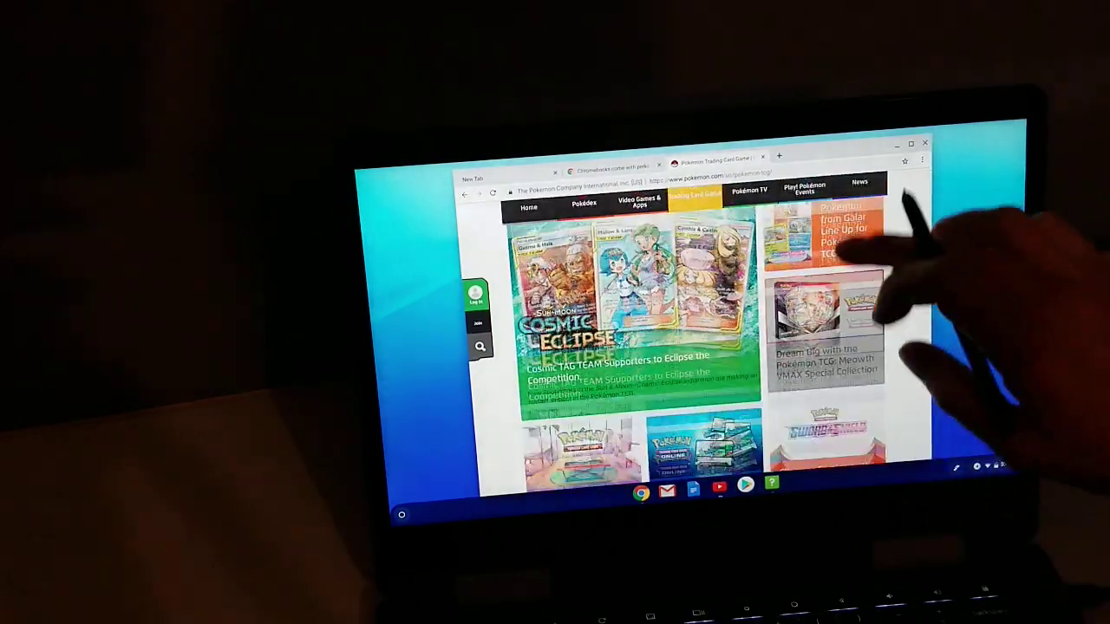
scroll("down", 3)
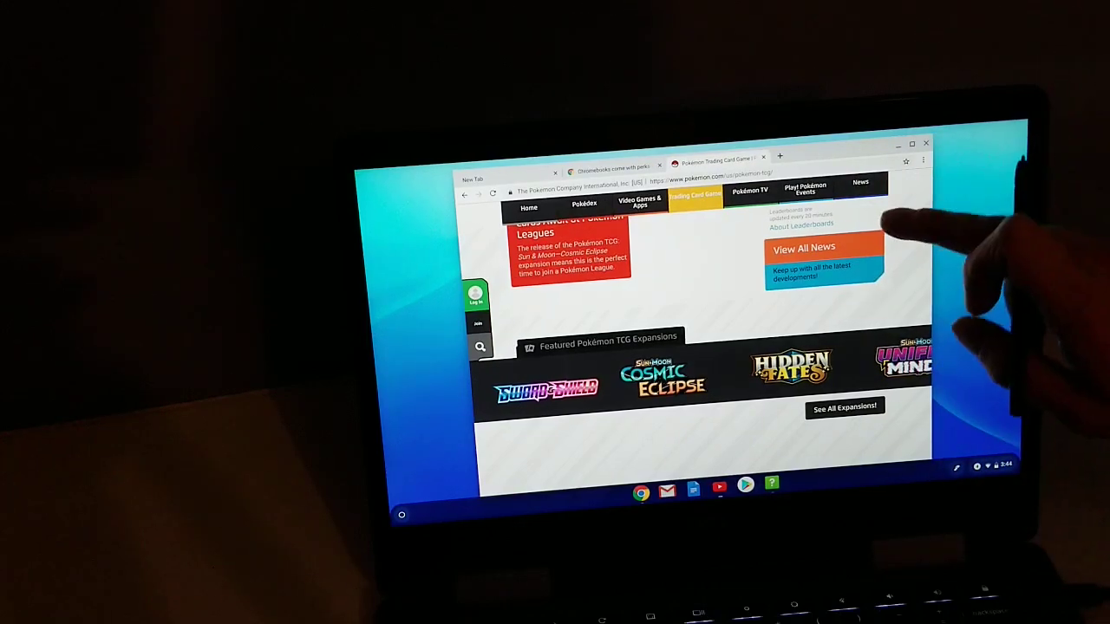
scroll("down", 3)
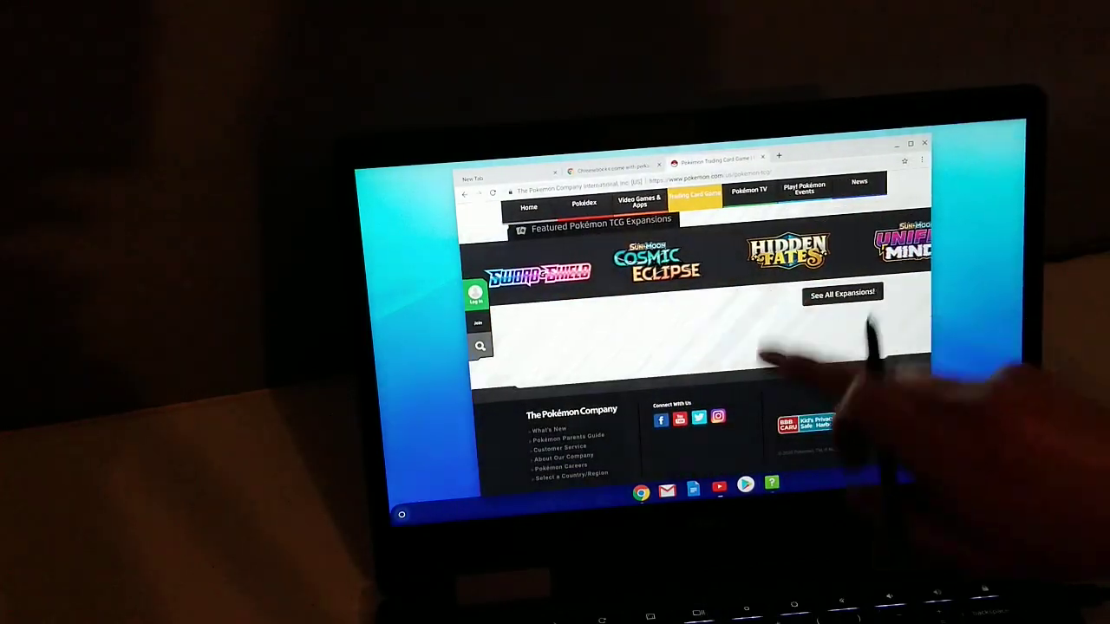
left_click(702, 179)
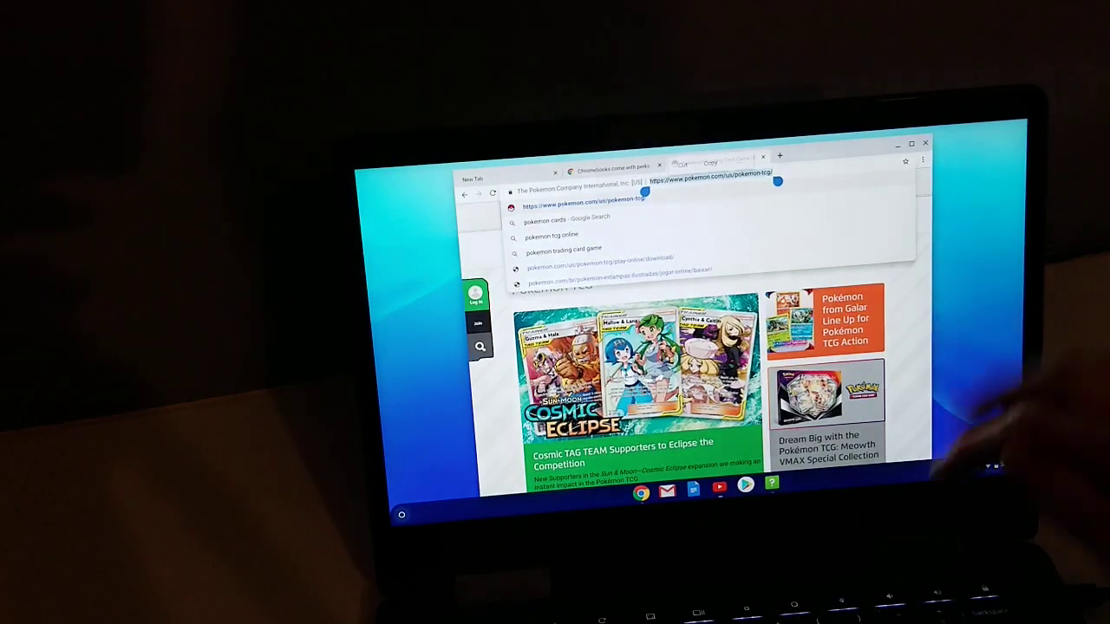
Step: Load monsterhunterworld.com and scroll down to its Buy Now retailer section
type("monsterhunterworld.com")
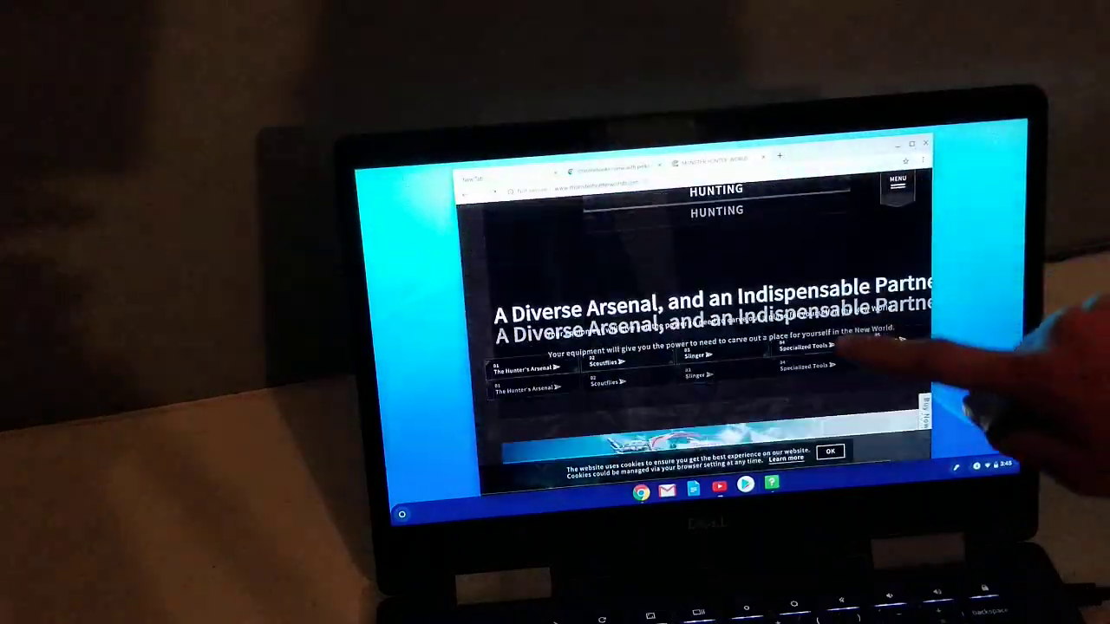
scroll("down", 3)
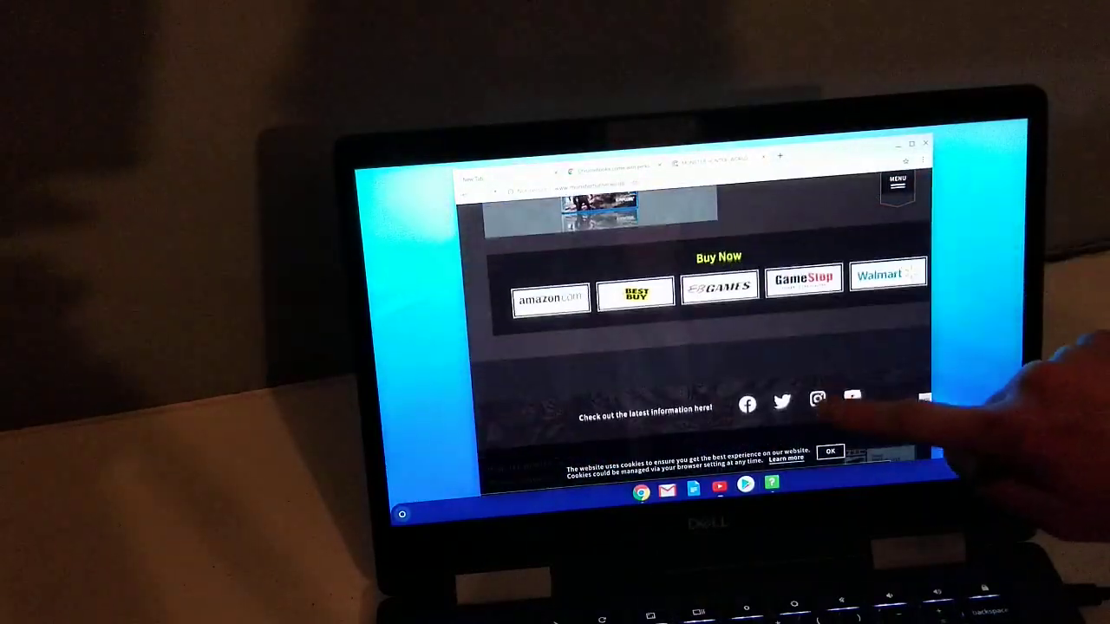